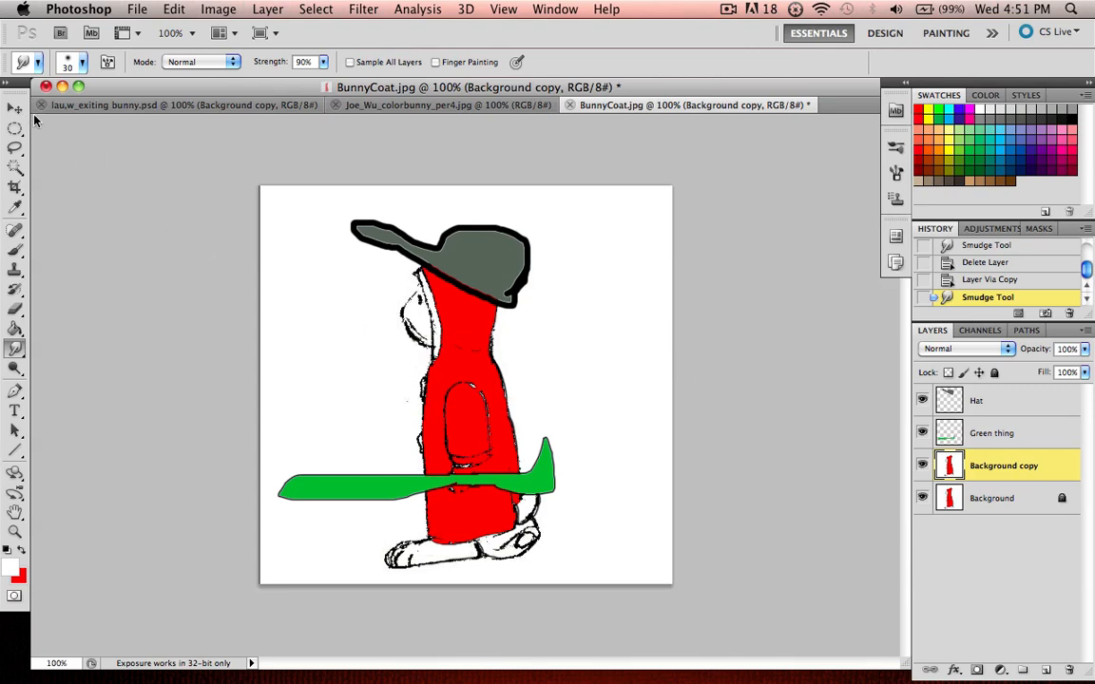
{"action": "mouse_move", "coordinate": [505, 200]}
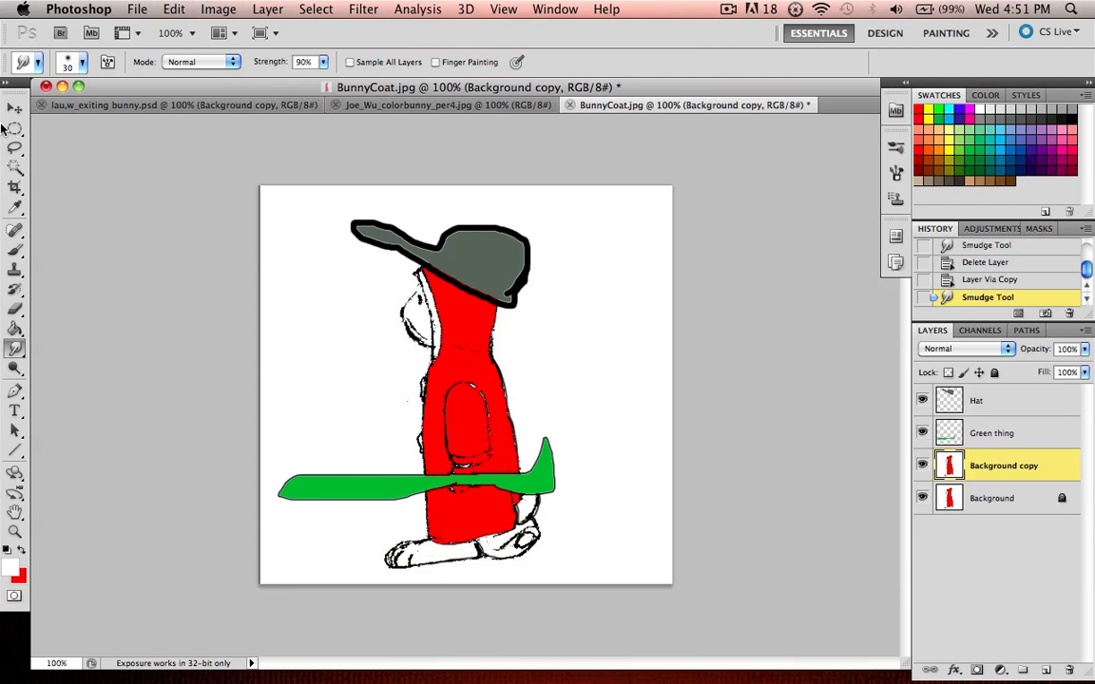
Step: Select the Move tool and make the Hat layer active
{"action": "left_click", "coordinate": [15, 108]}
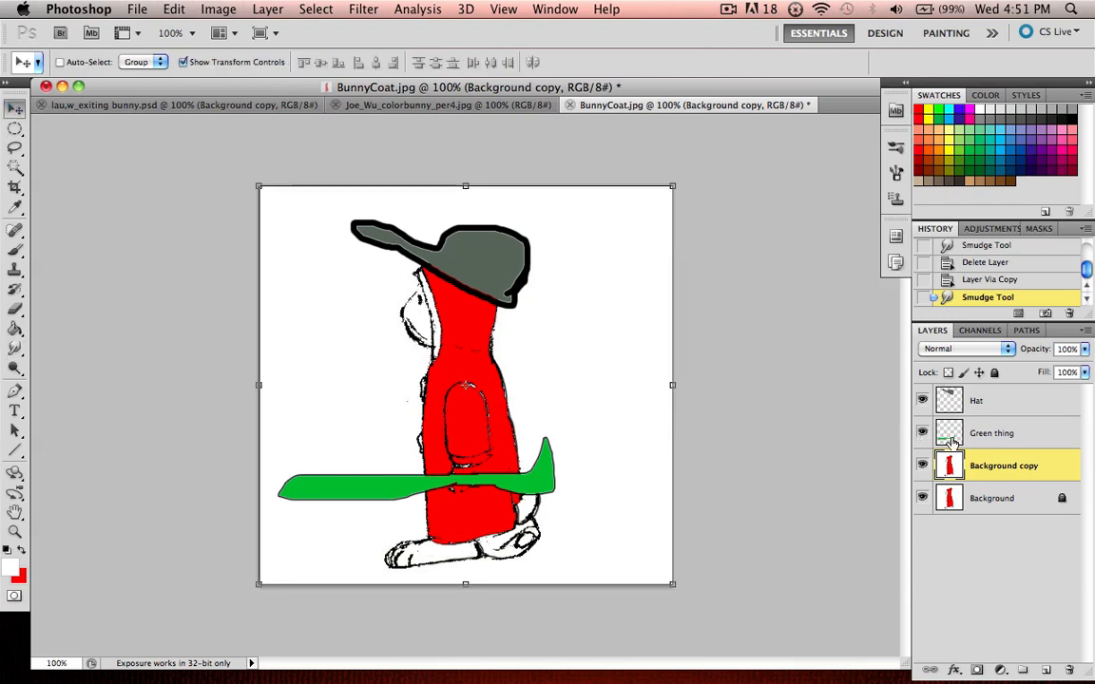
{"action": "mouse_move", "coordinate": [1001, 403]}
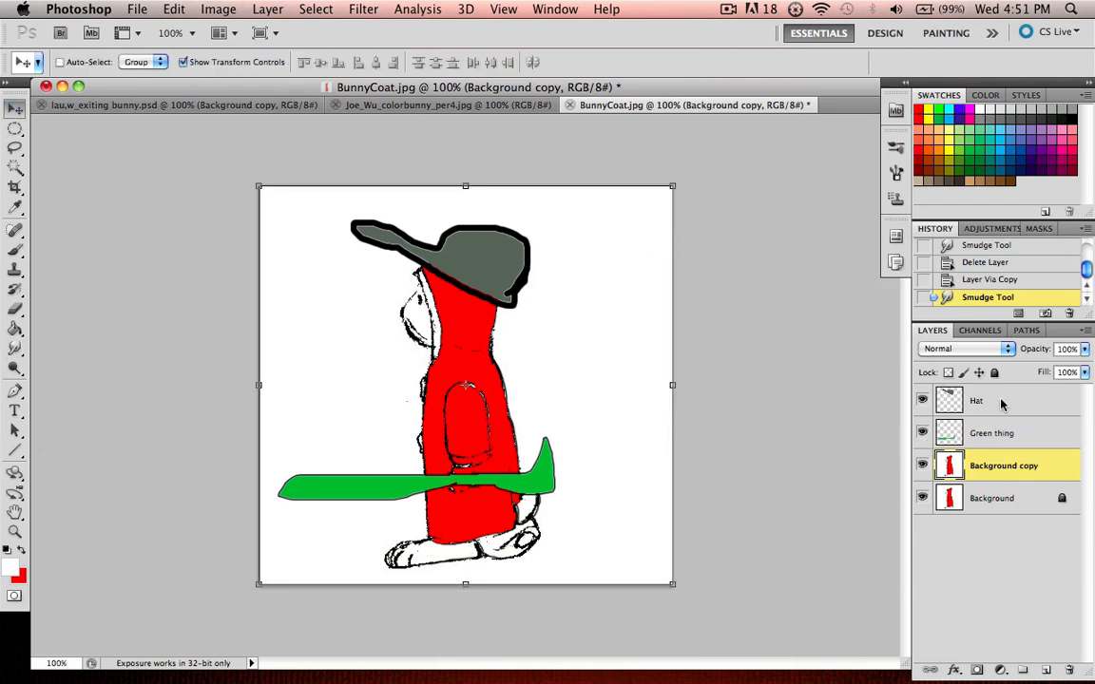
{"action": "left_click", "coordinate": [977, 400]}
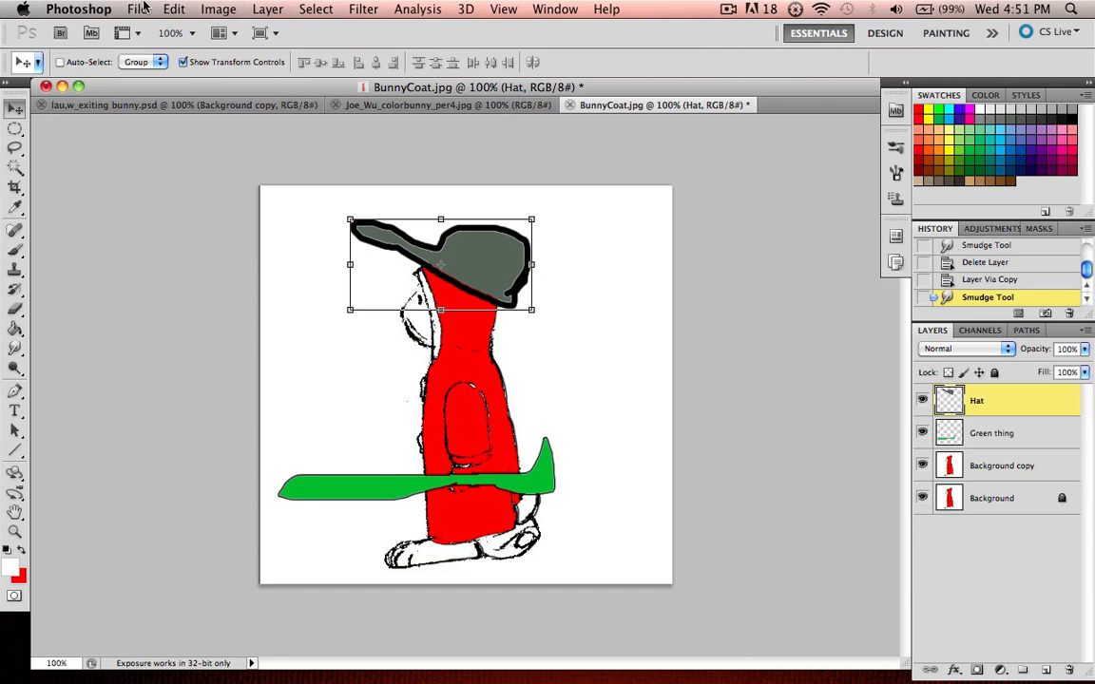
Step: Set up Save As for BunnyCoat2 in JPEG format on the Desktop
{"action": "left_click", "coordinate": [138, 8]}
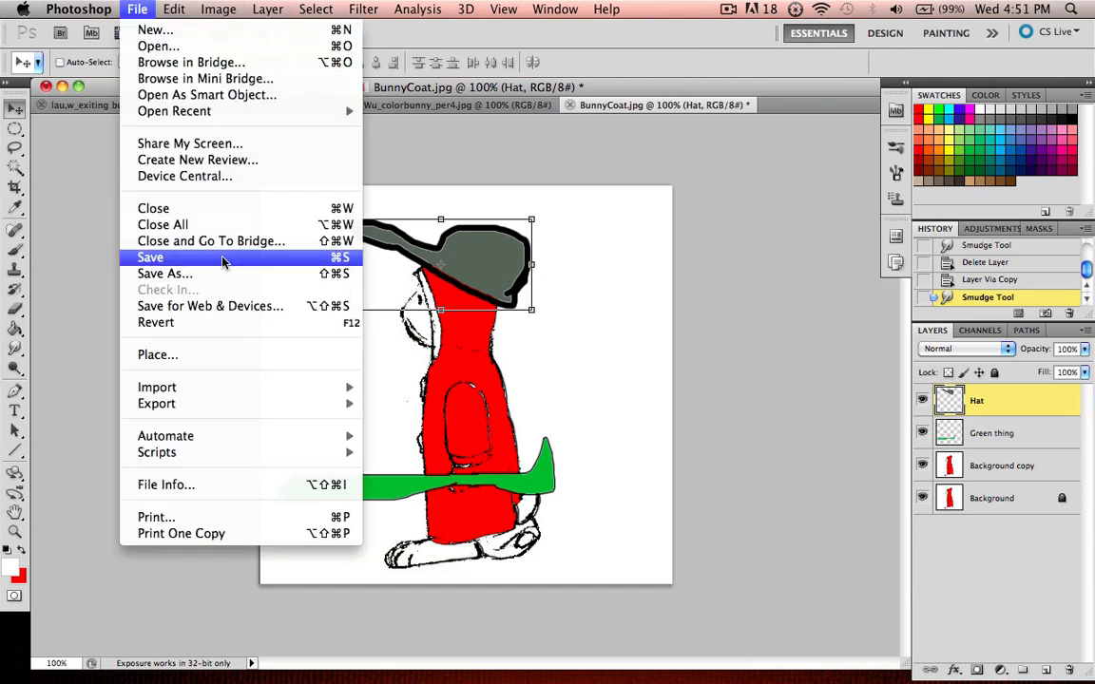
{"action": "left_click", "coordinate": [150, 257]}
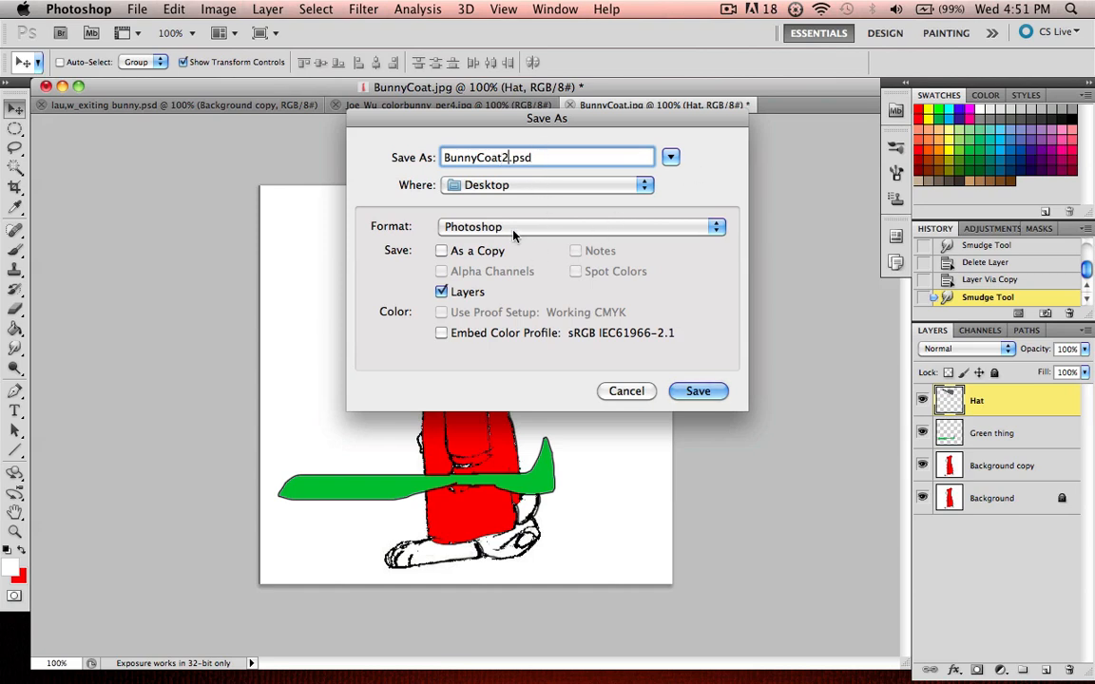
{"action": "left_click", "coordinate": [580, 226]}
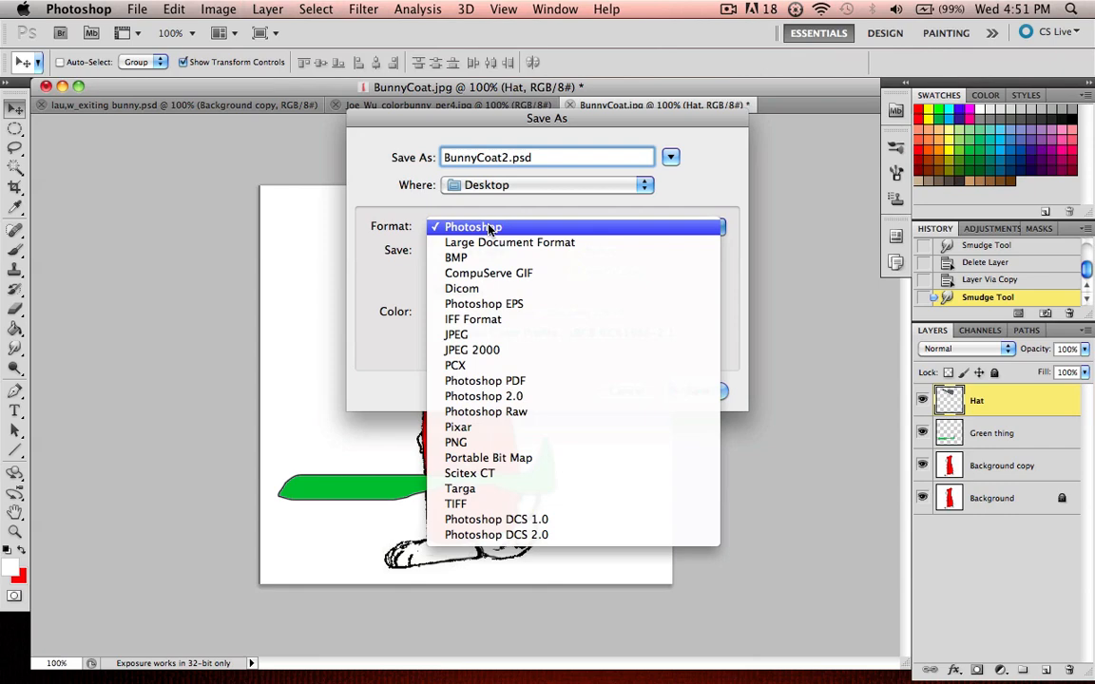
{"action": "left_click", "coordinate": [472, 226]}
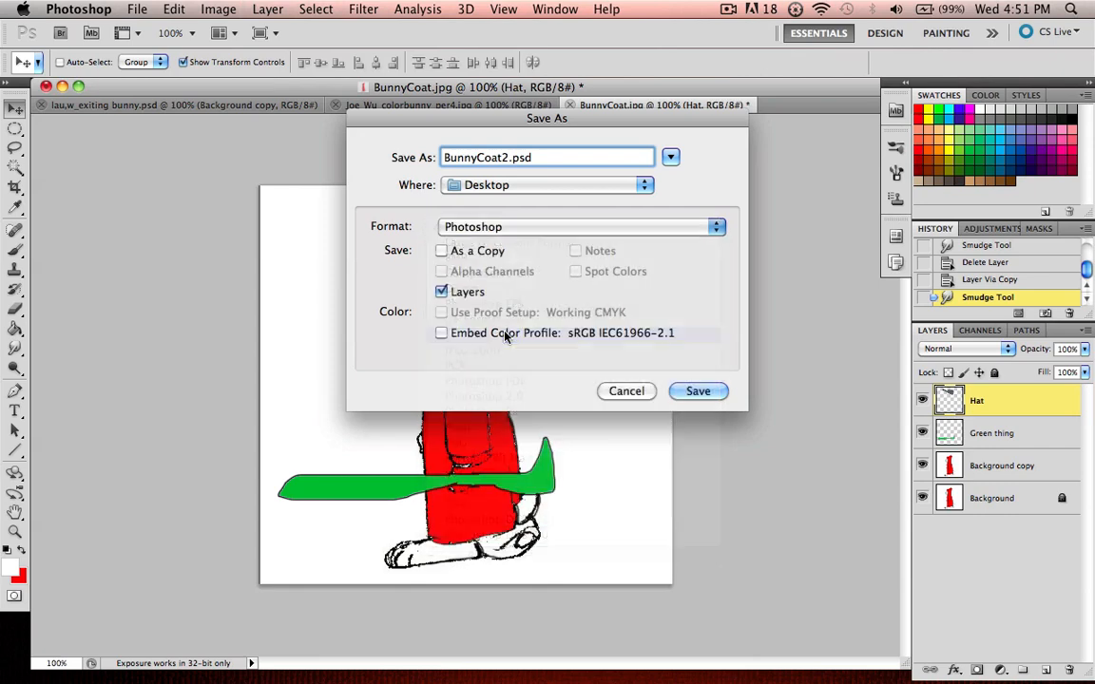
{"action": "left_click", "coordinate": [716, 227]}
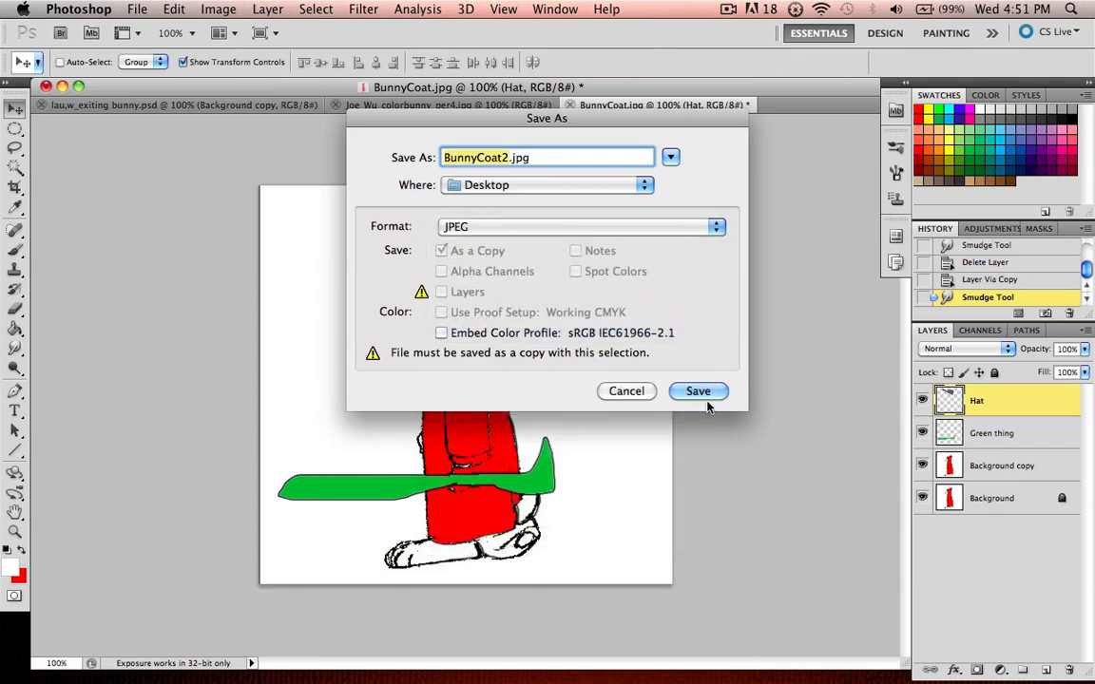
Step: Save BunnyCoat2.jpg and accept Quality 12 (Maximum) in JPEG Options
{"action": "left_click", "coordinate": [697, 391]}
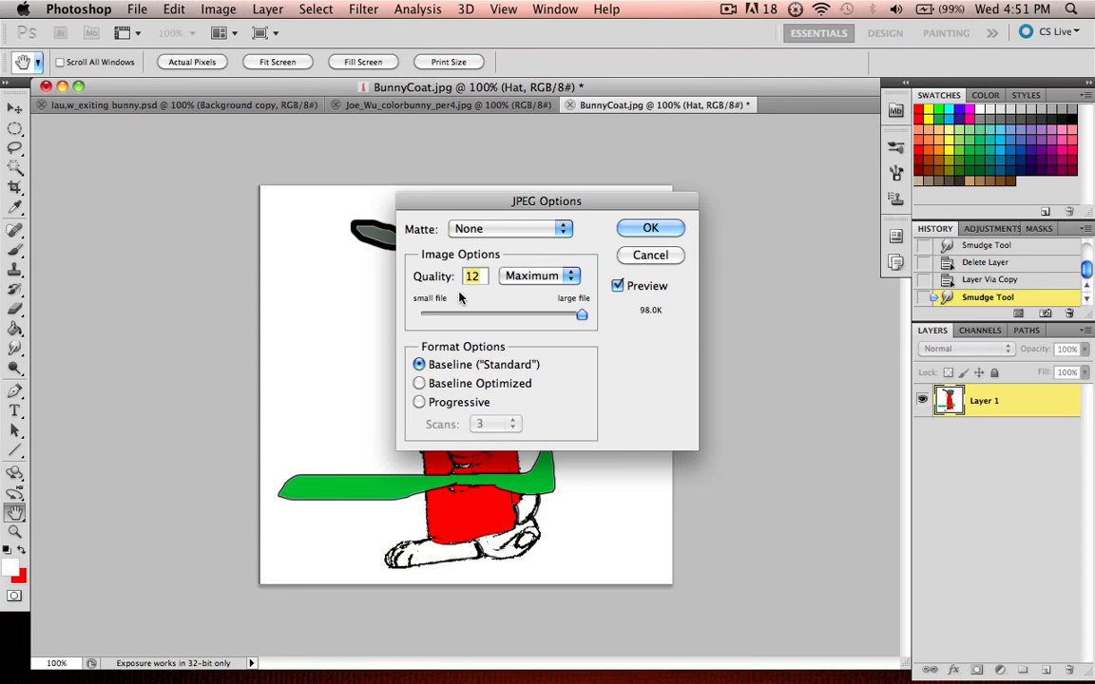
{"action": "mouse_move", "coordinate": [499, 227]}
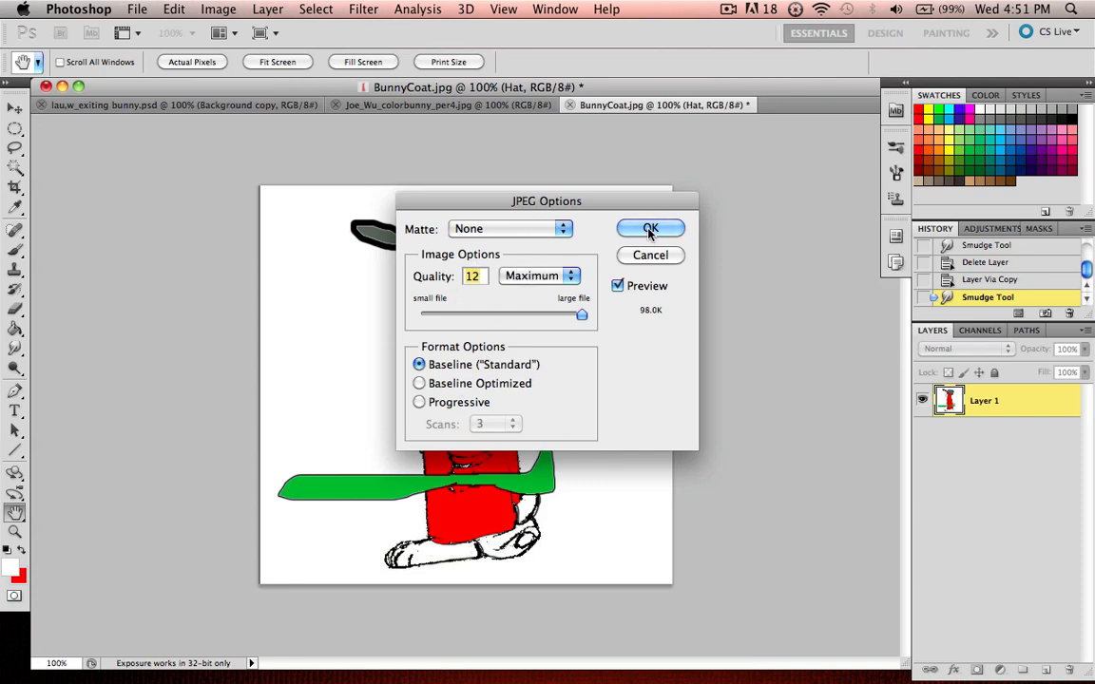
{"action": "left_click", "coordinate": [650, 228]}
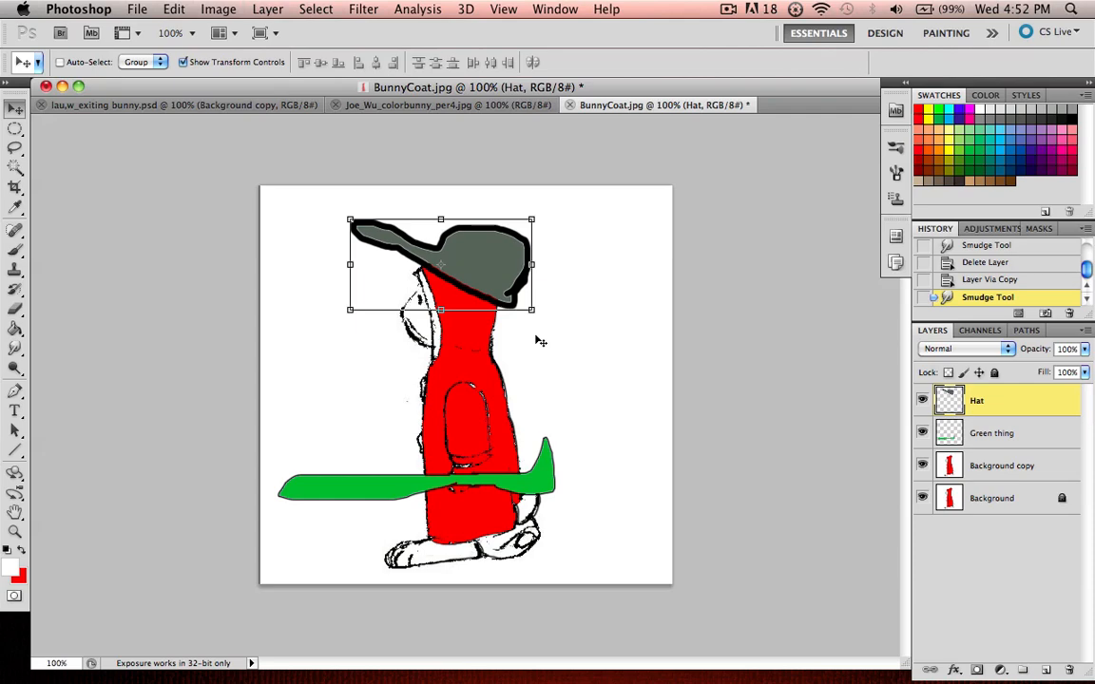
{"action": "mouse_move", "coordinate": [190, 124]}
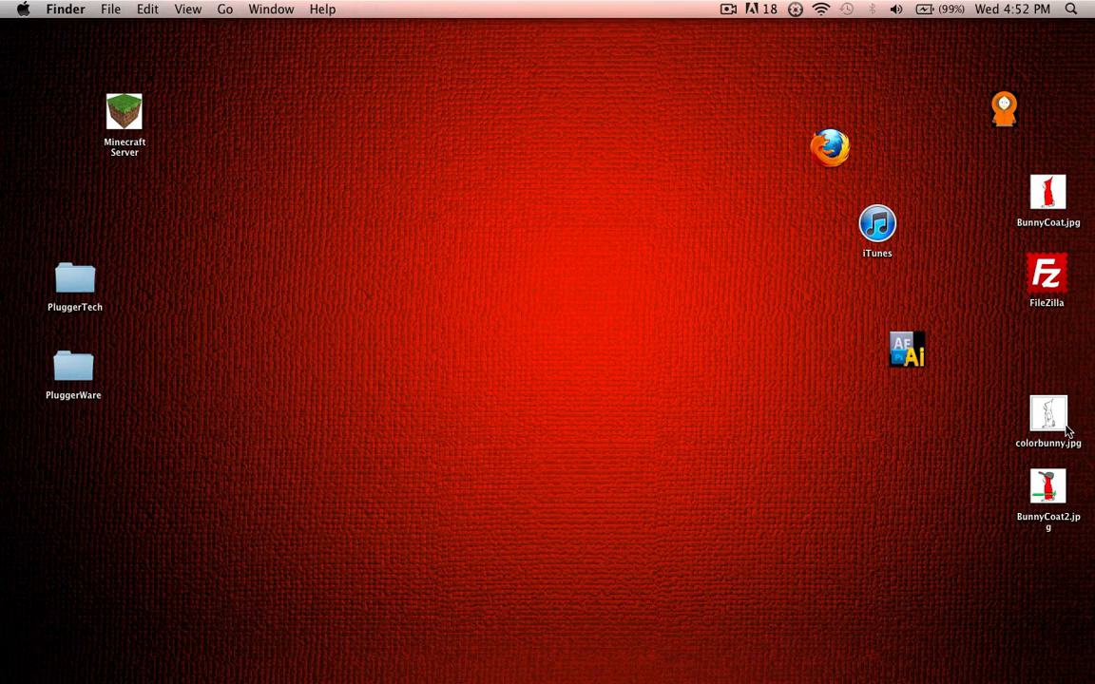
Step: Open BunnyCoat2.jpg from the desktop in Preview, reposition its window, then close it
{"action": "double_click", "coordinate": [1047, 490]}
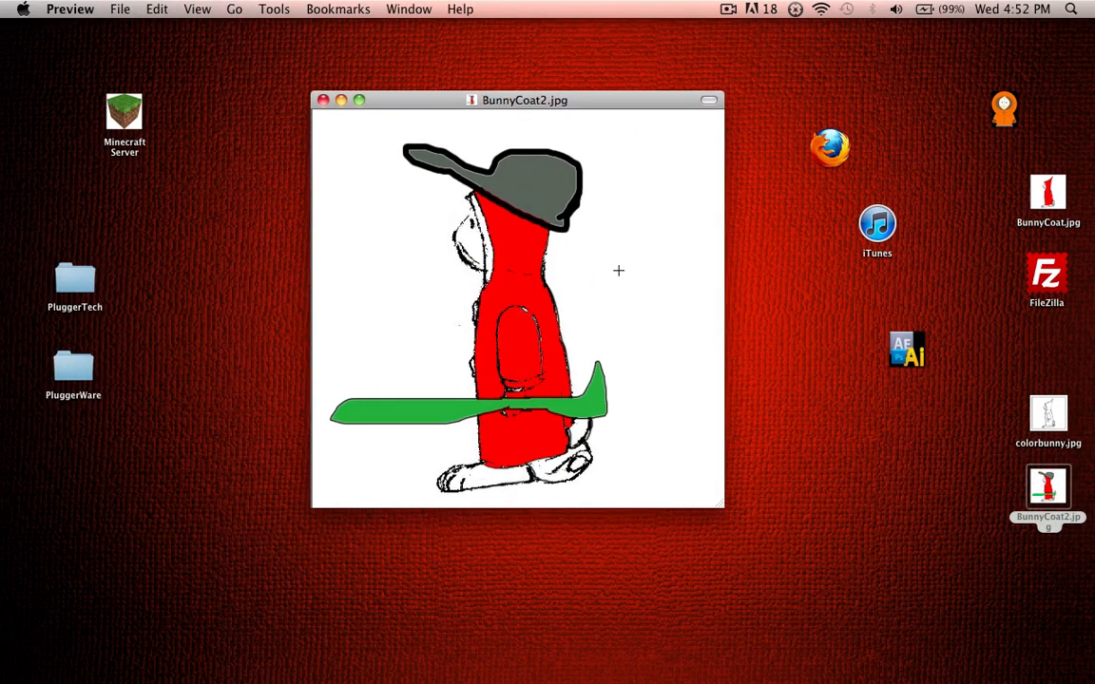
{"action": "left_click_drag", "start_coordinate": [524, 100], "coordinate": [506, 90]}
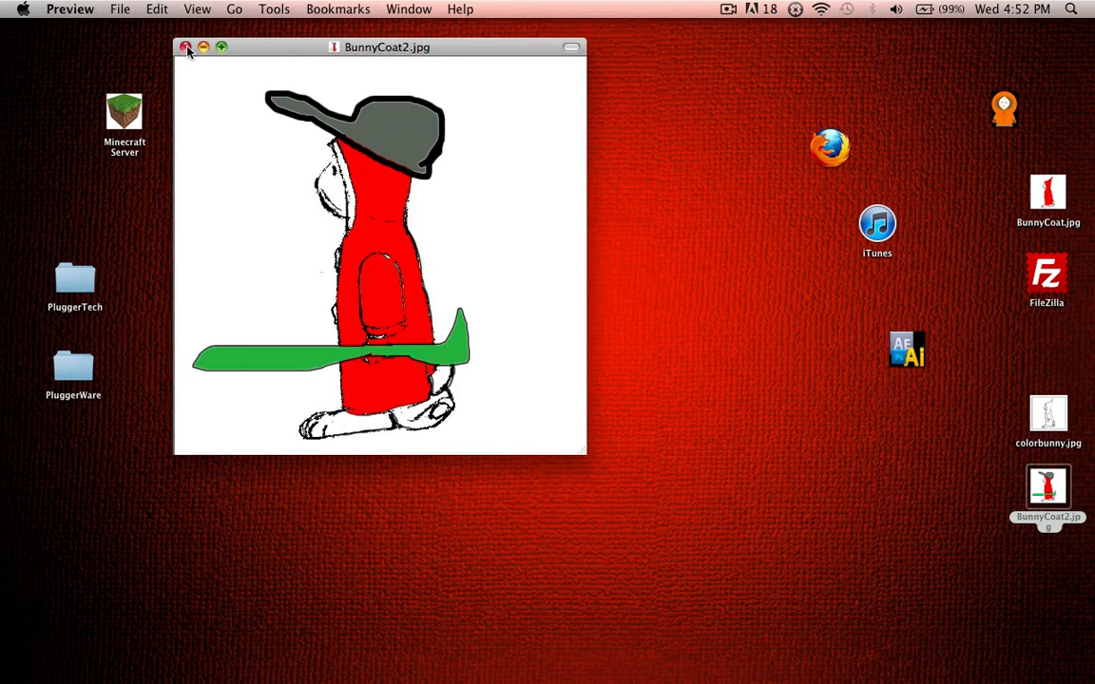
{"action": "left_click", "coordinate": [186, 48]}
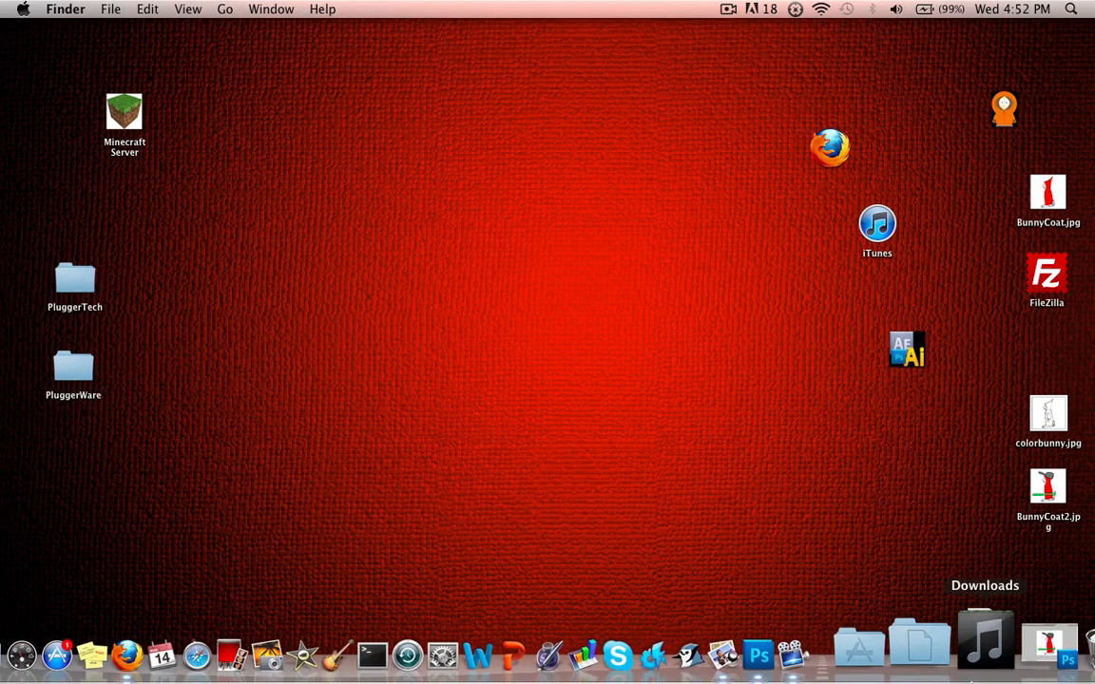
{"action": "mouse_move", "coordinate": [824, 637]}
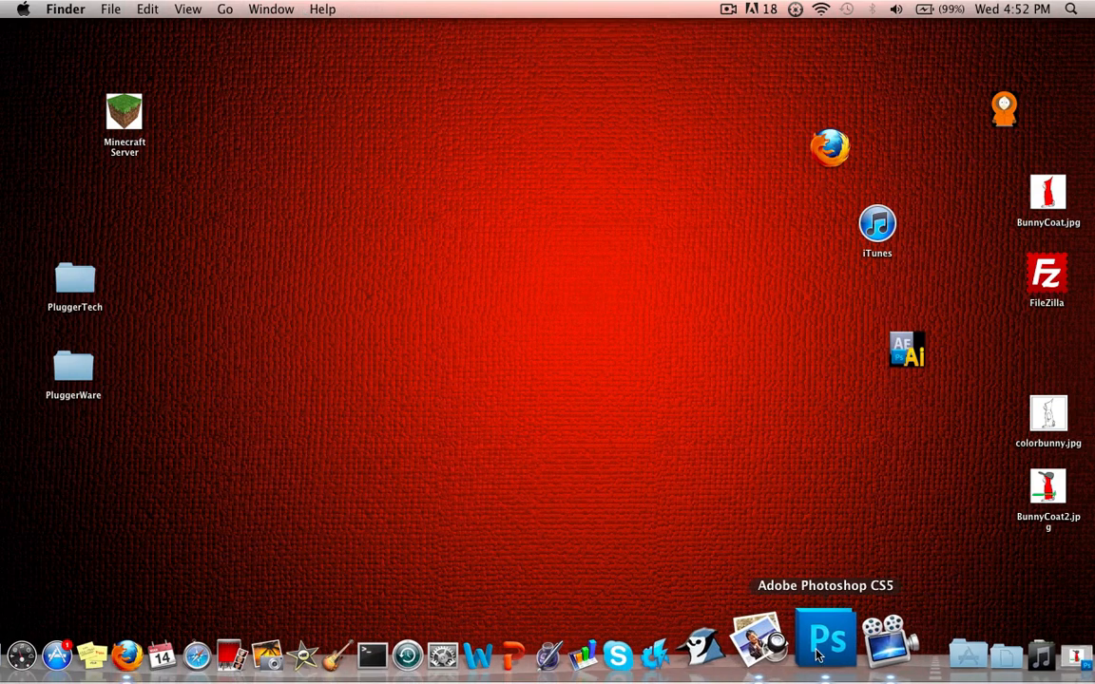
{"action": "mouse_move", "coordinate": [707, 539]}
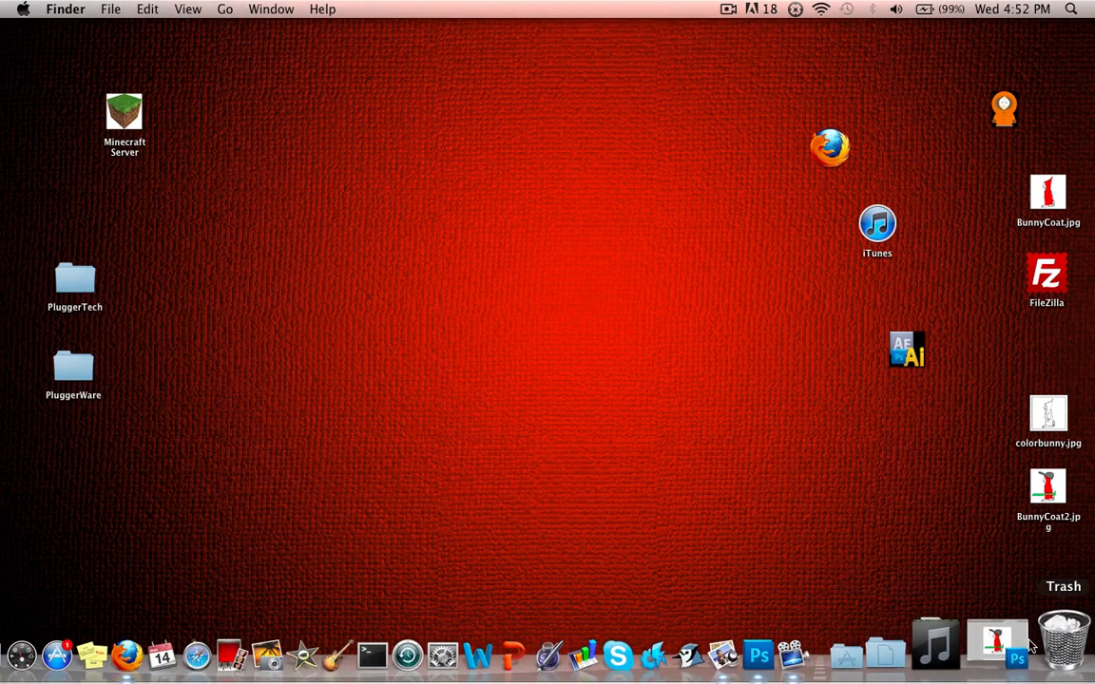
{"action": "mouse_move", "coordinate": [561, 279]}
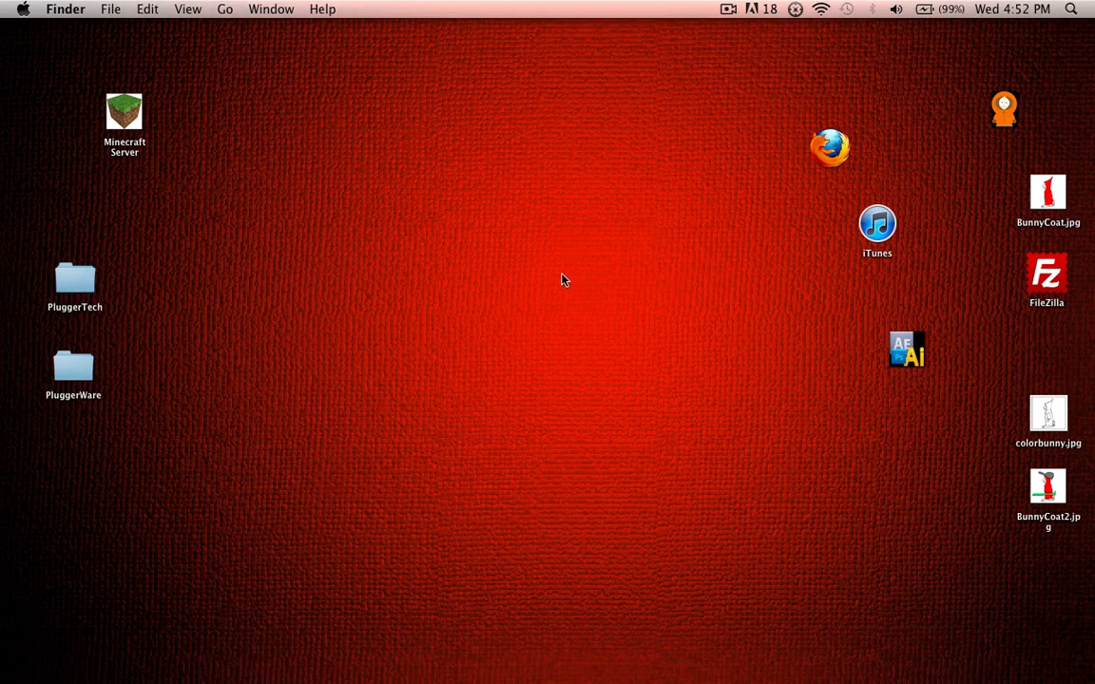